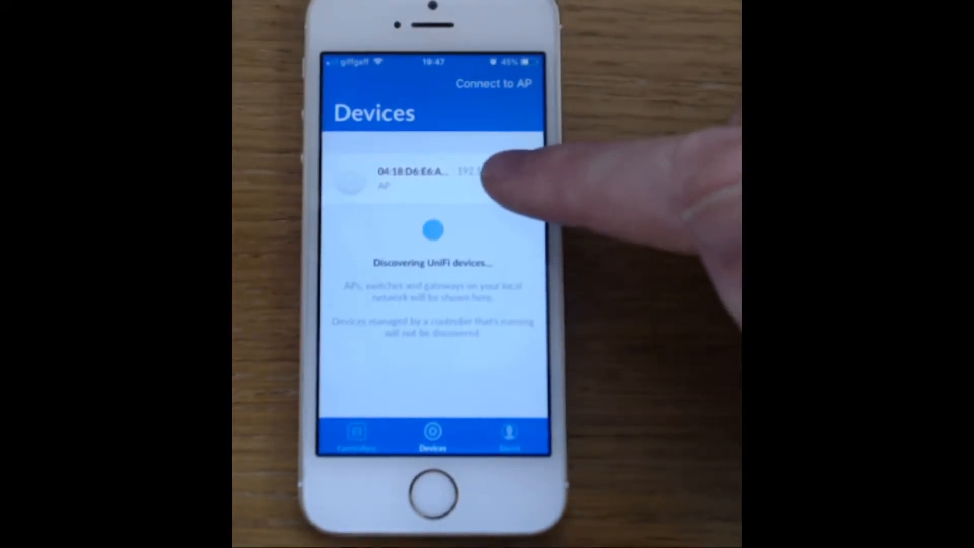
Open the device page of the discovered access point 04:18:D6:E6:A….
{"action": "left_click", "coordinate": [409, 179]}
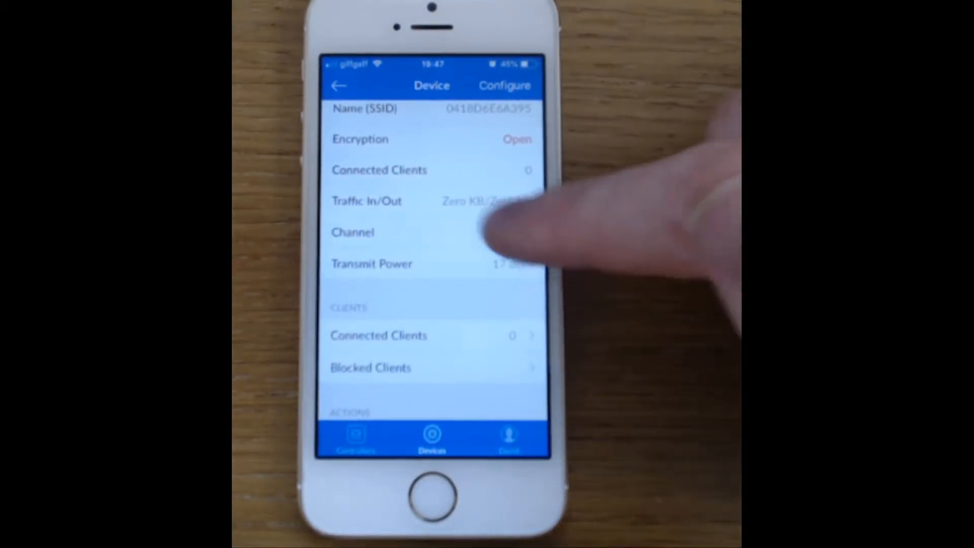
Configure the access point as stand-alone and view its 2G radio settings (channel 6, 20 MHz, auto power).
{"action": "left_click", "coordinate": [504, 85]}
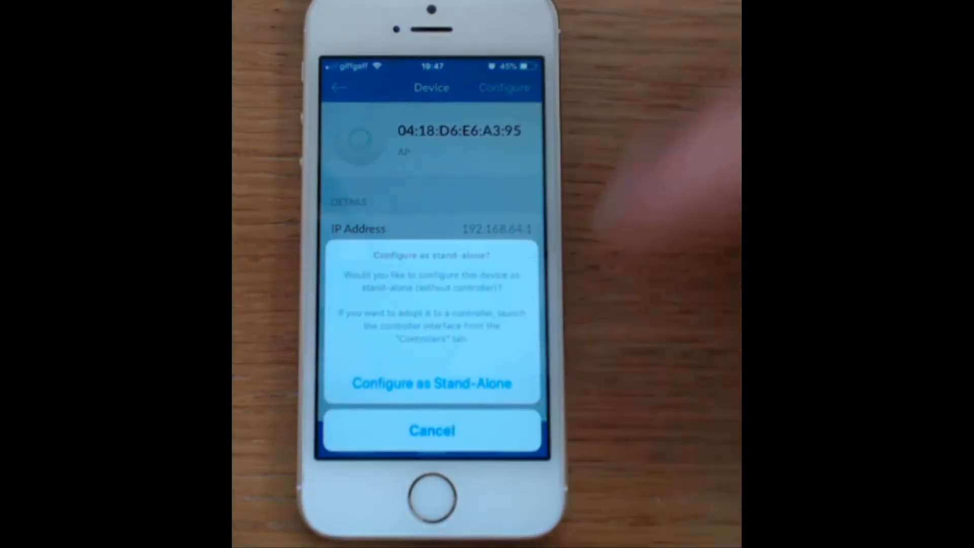
{"action": "left_click", "coordinate": [431, 384]}
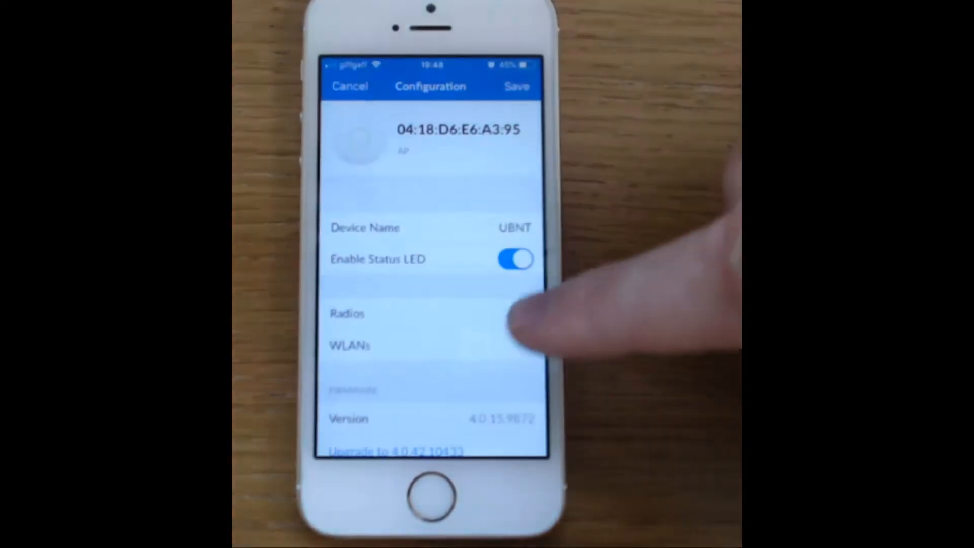
{"action": "scroll", "scroll_direction": "down", "scroll_amount": 3}
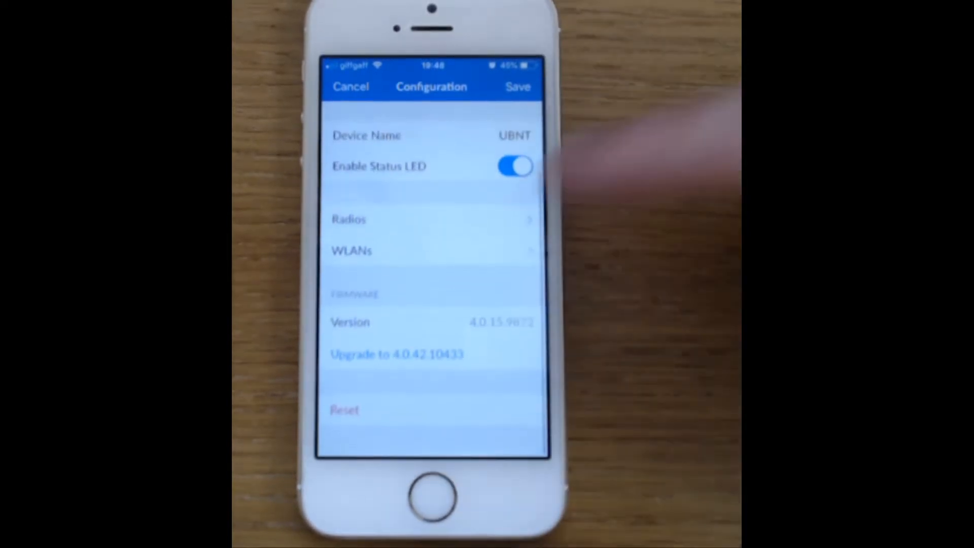
{"action": "left_click", "coordinate": [348, 219]}
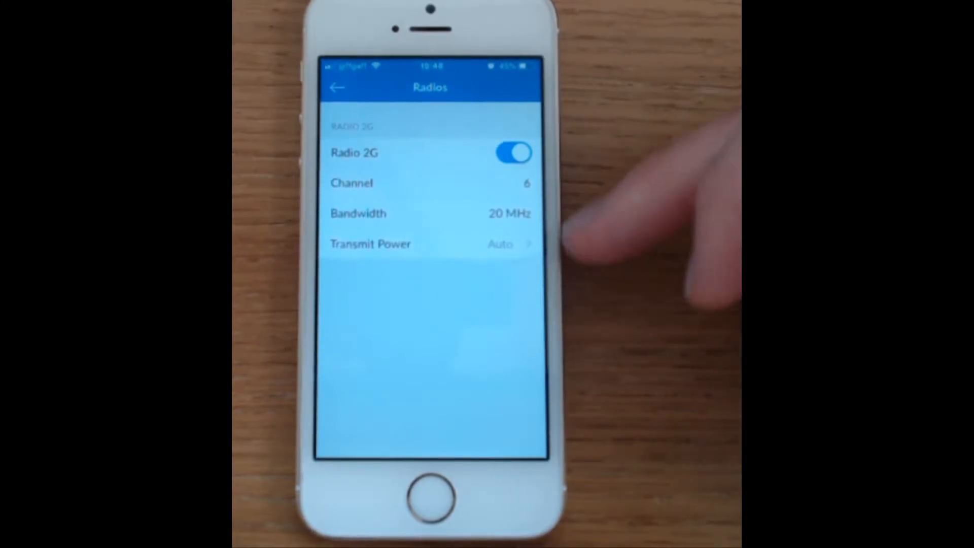
Return to Configuration and view the WLANs settings showing the default SSID with open encryption.
{"action": "left_click", "coordinate": [338, 87]}
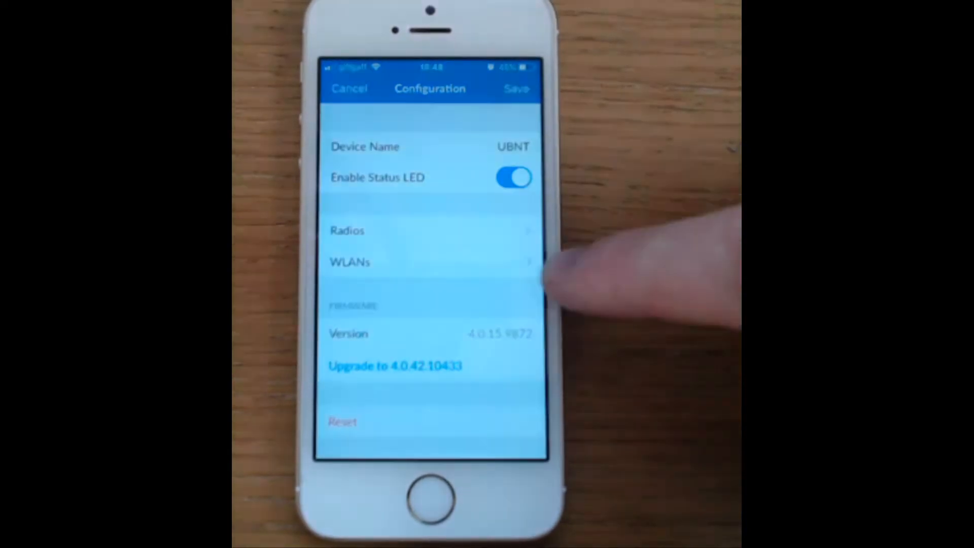
{"action": "left_click", "coordinate": [428, 261]}
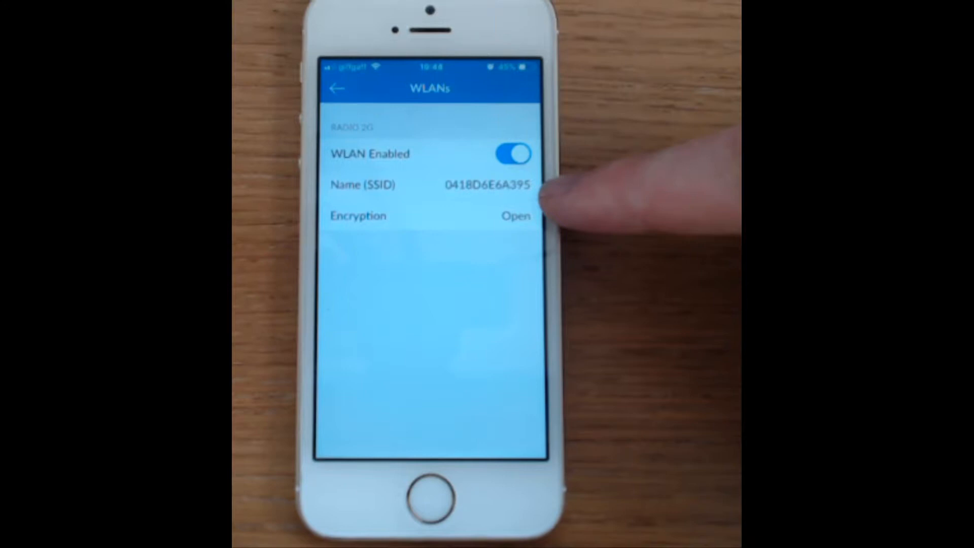
Switch the network's encryption to WPA/WPA2 Personal and enter a security key.
{"action": "left_click", "coordinate": [515, 216]}
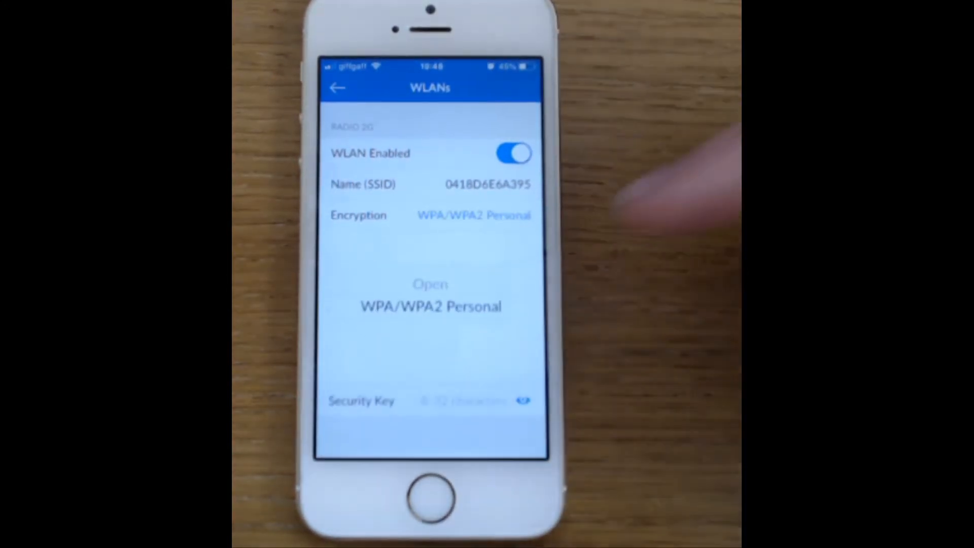
{"action": "left_click", "coordinate": [463, 401]}
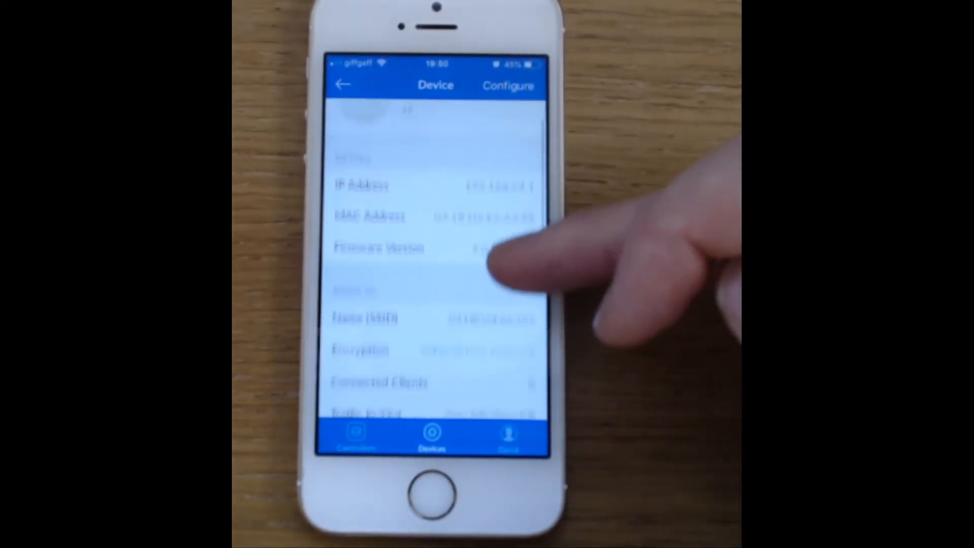
{"action": "scroll", "scroll_direction": "down", "scroll_amount": 3}
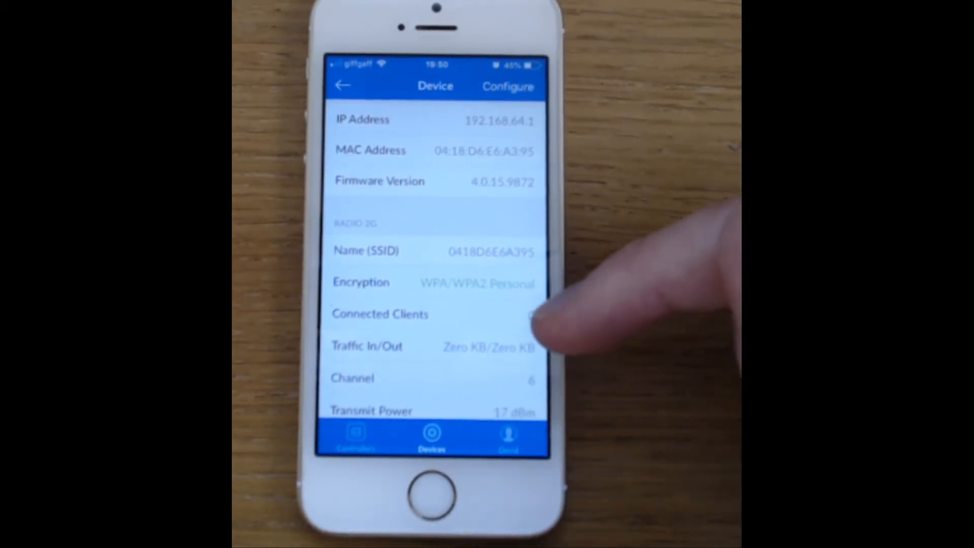
{"action": "scroll", "scroll_direction": "down", "scroll_amount": 3}
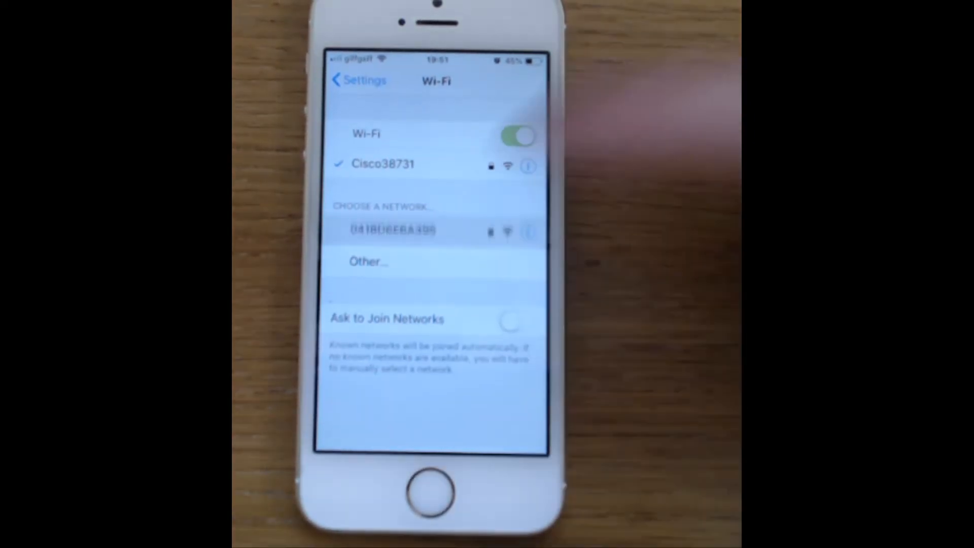
Join the iPhone to the 0418D6E6A395 Wi-Fi network using the new password.
{"action": "left_click", "coordinate": [393, 229]}
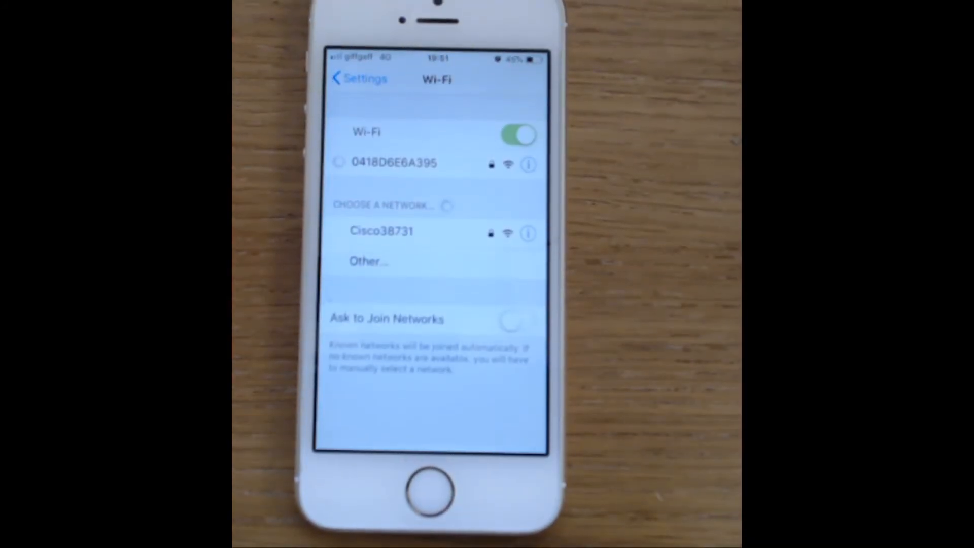
{"action": "left_click", "coordinate": [393, 162]}
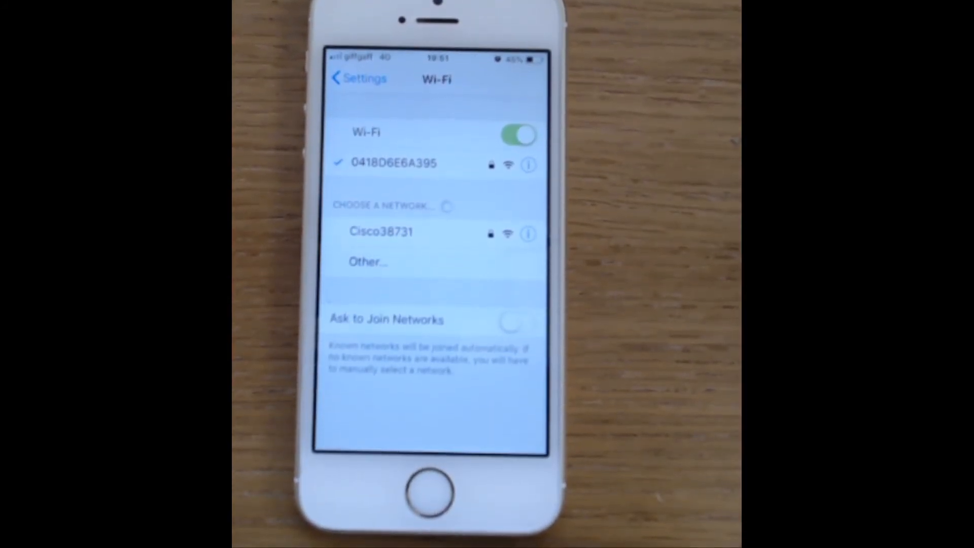